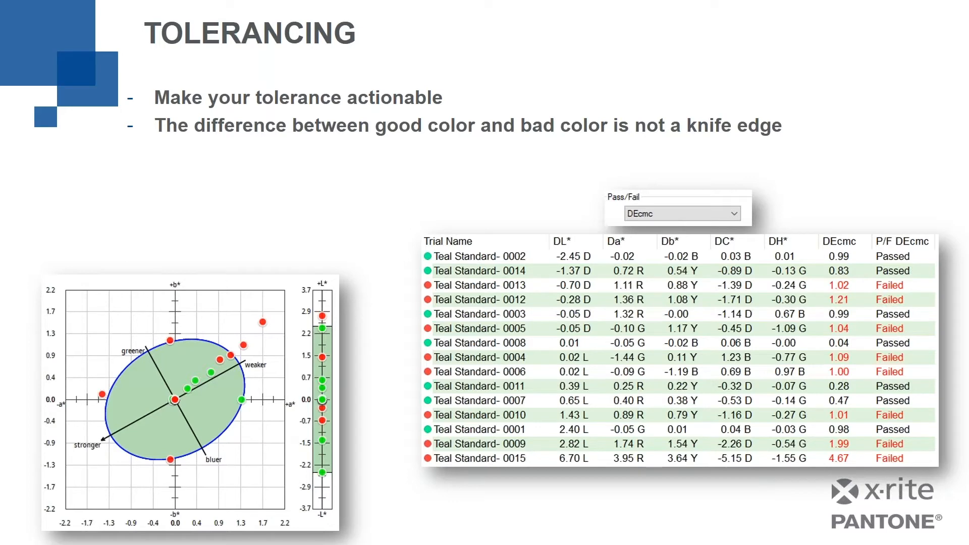
Reveal the drift-alert bullet and the yellow margin band reclassifying trials as Margin.
key(right)
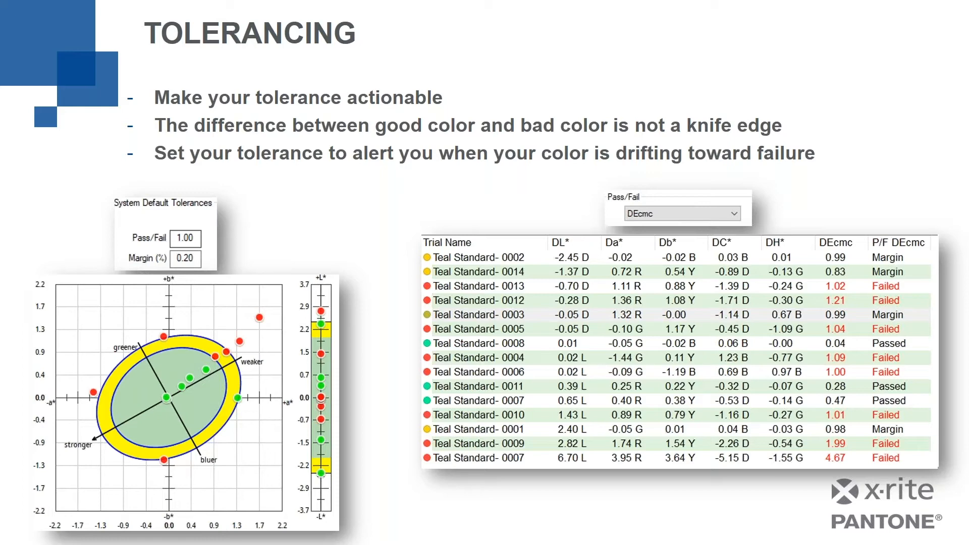
key(Right)
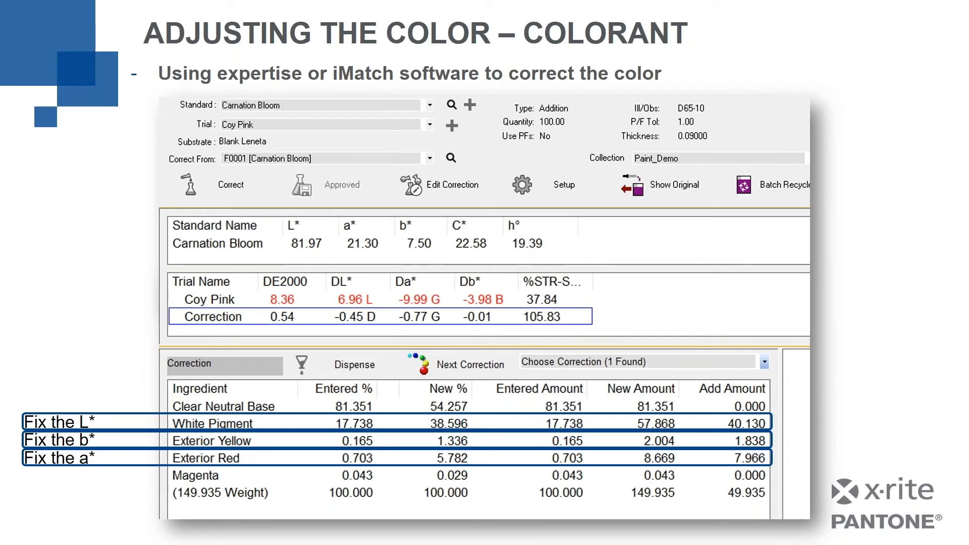
Advance to the 'What Caused the Color to Fail – Process' slide tracking temperature, line and shift.
key(Right)
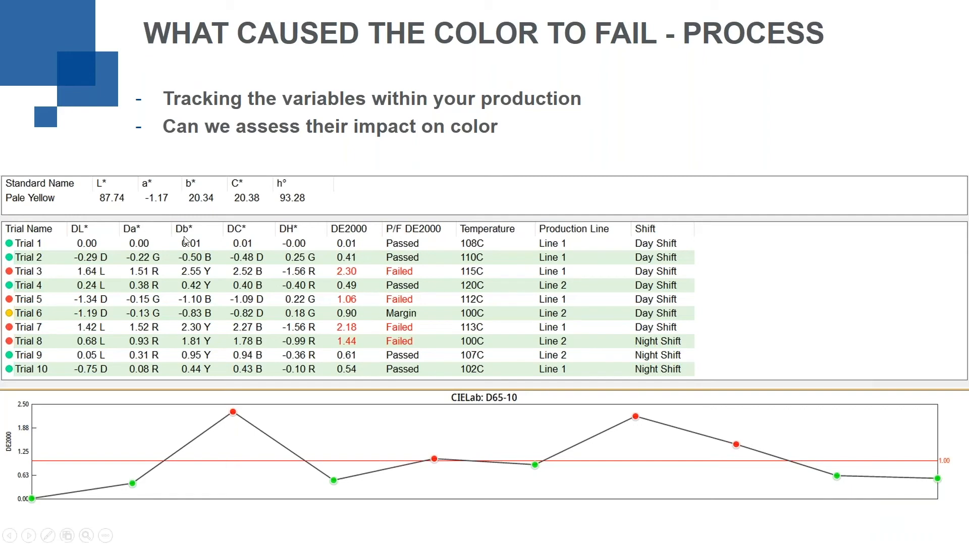
mouse_move(492, 231)
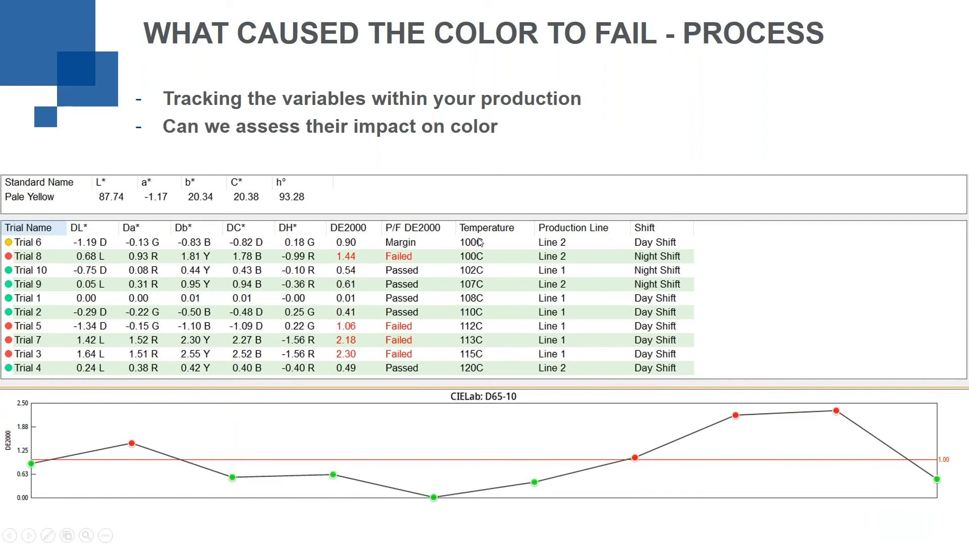
mouse_move(476, 259)
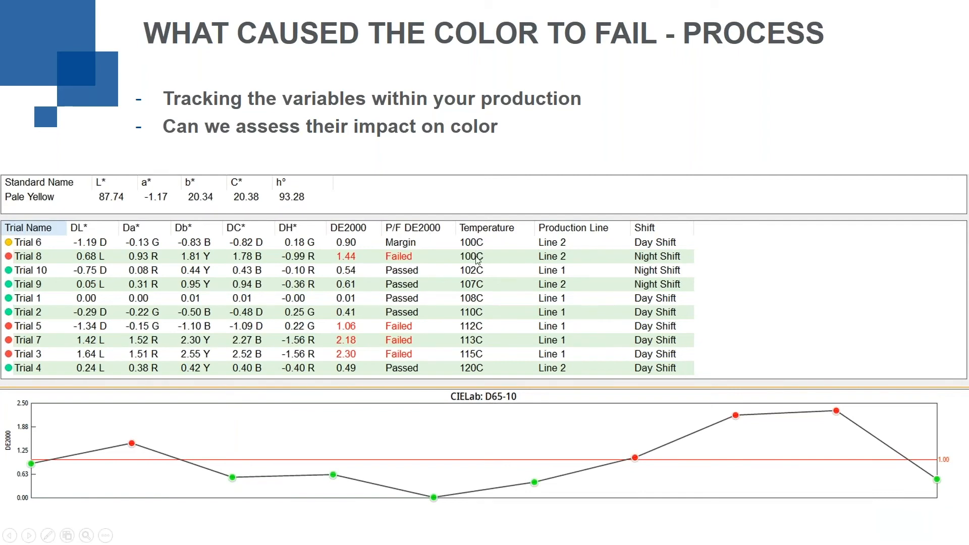
mouse_move(476, 293)
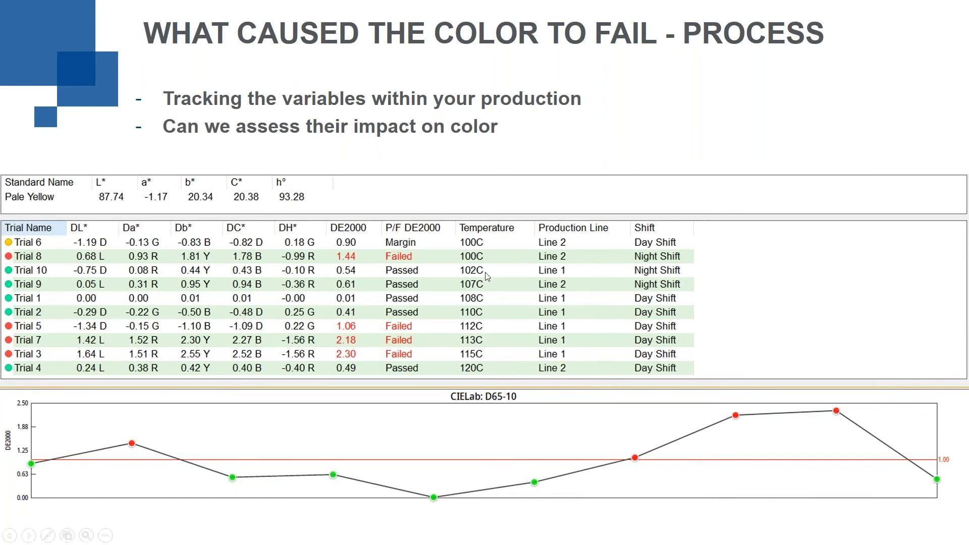
mouse_move(433, 252)
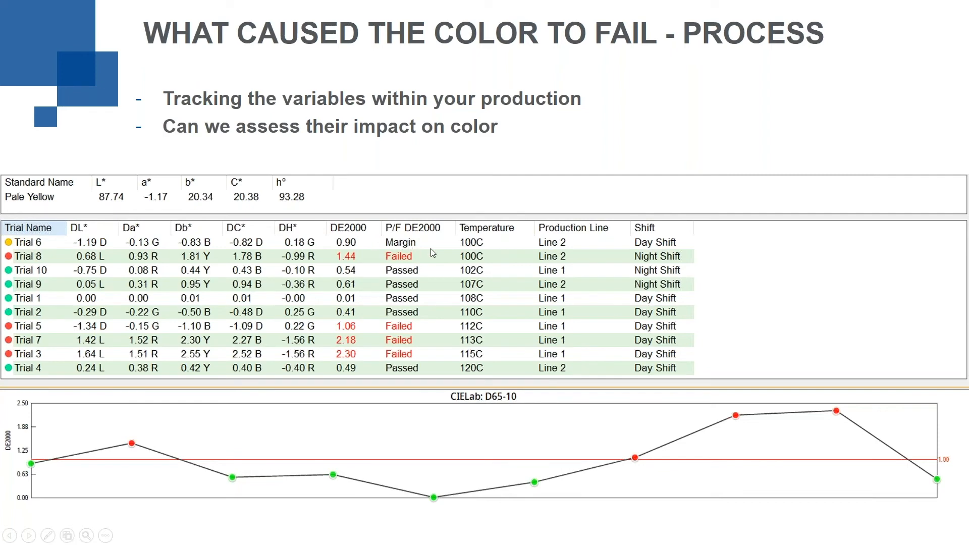
mouse_move(478, 314)
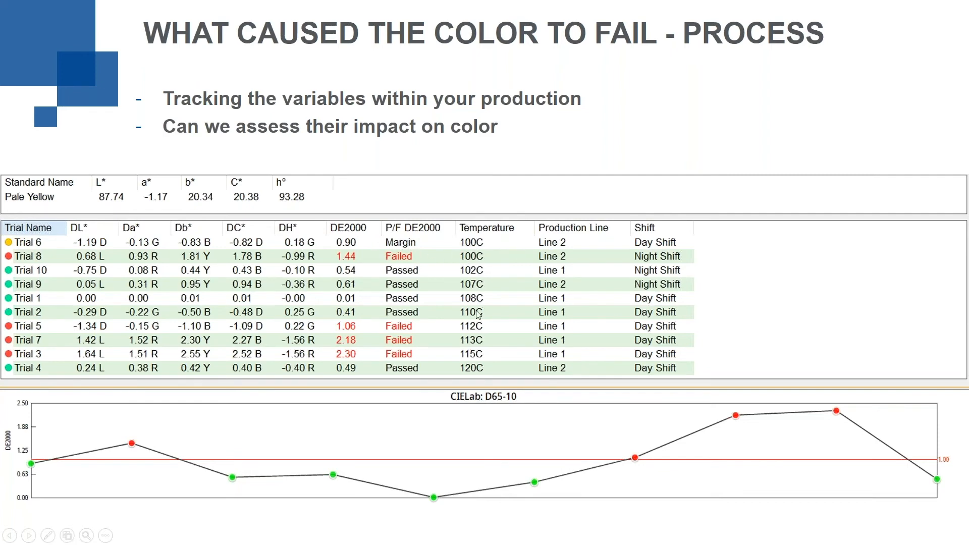
mouse_move(415, 263)
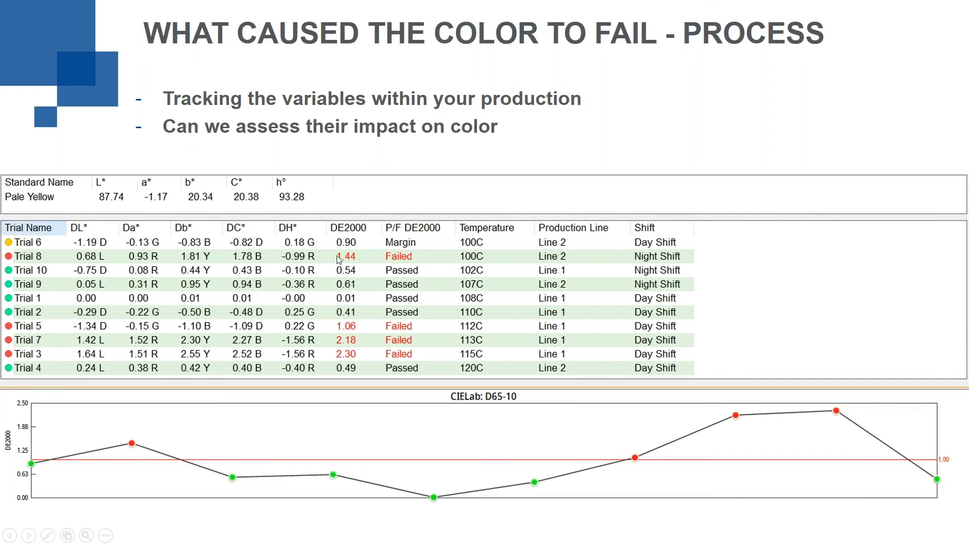
mouse_move(23, 270)
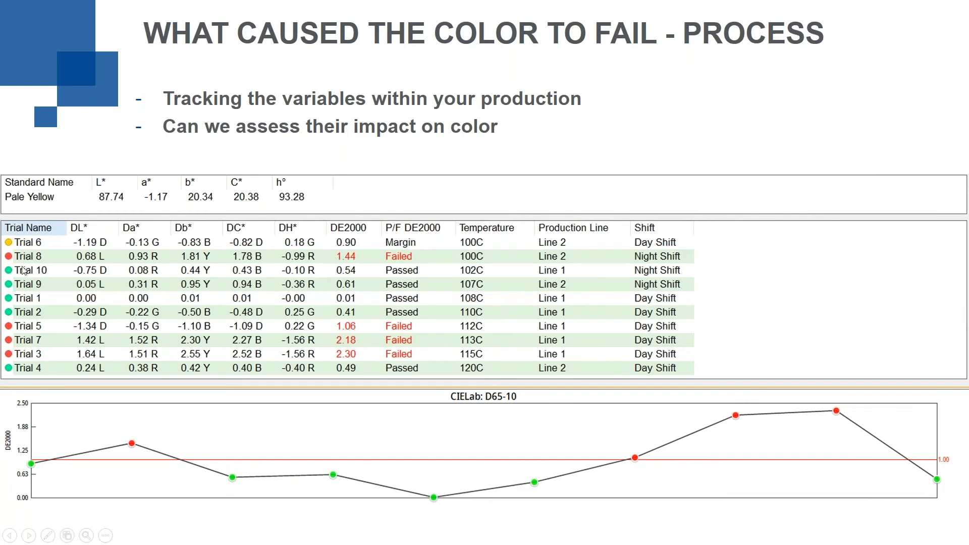
mouse_move(448, 265)
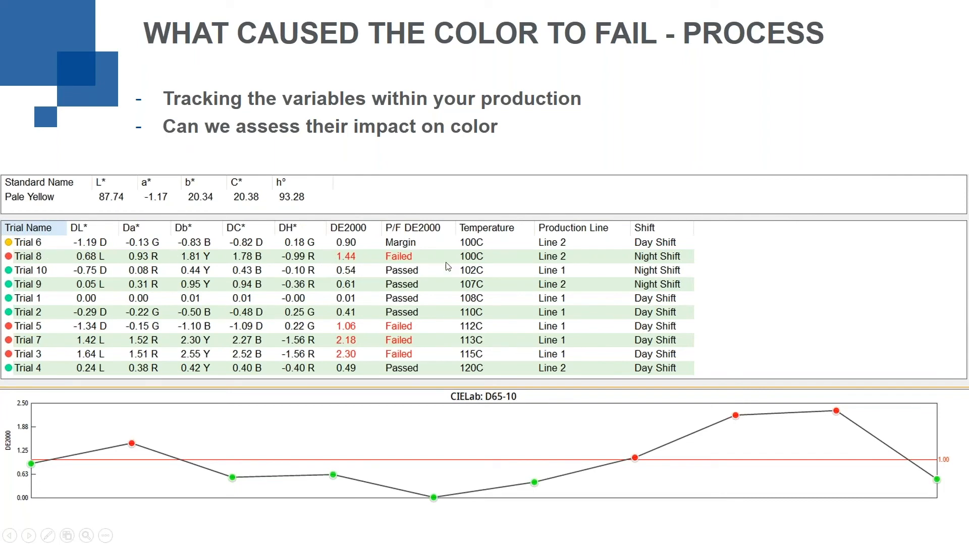
mouse_move(437, 264)
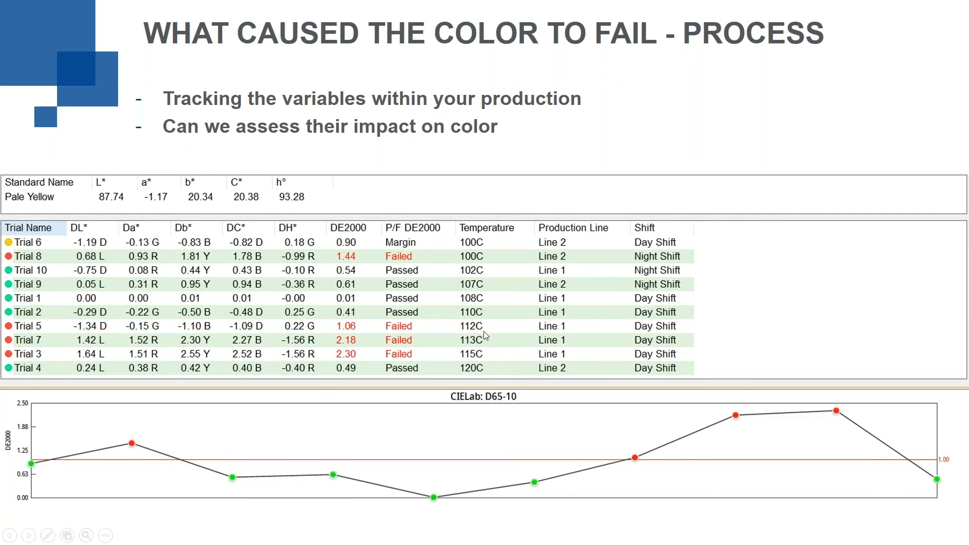
mouse_move(479, 302)
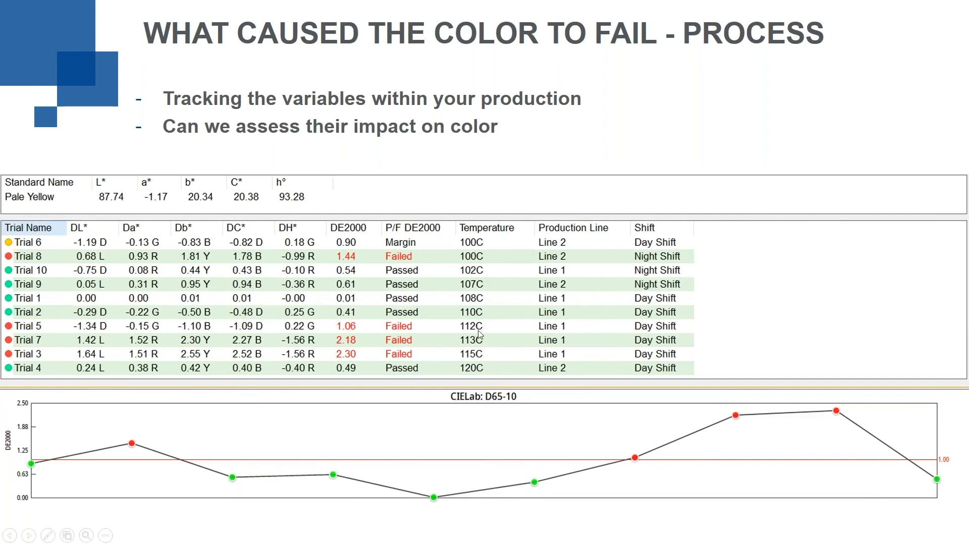
mouse_move(481, 358)
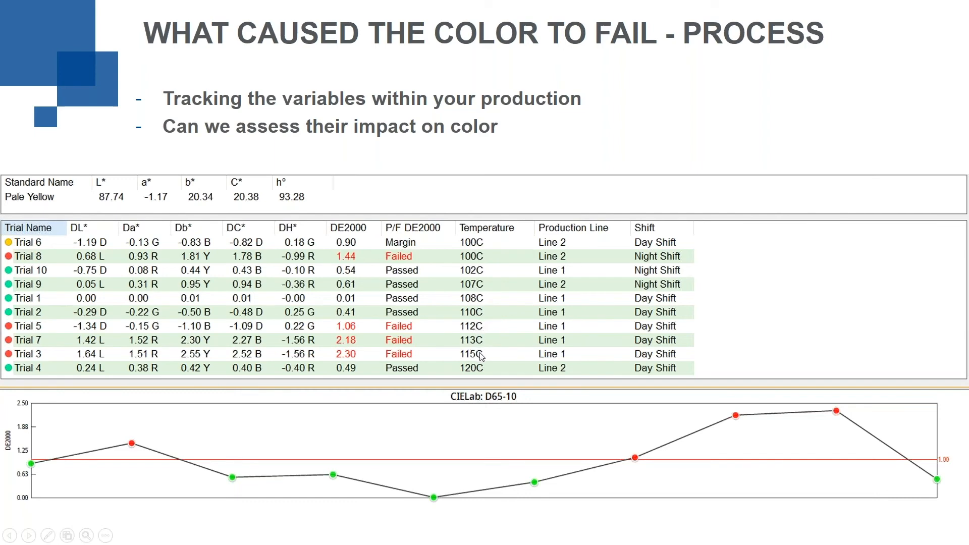
mouse_move(477, 377)
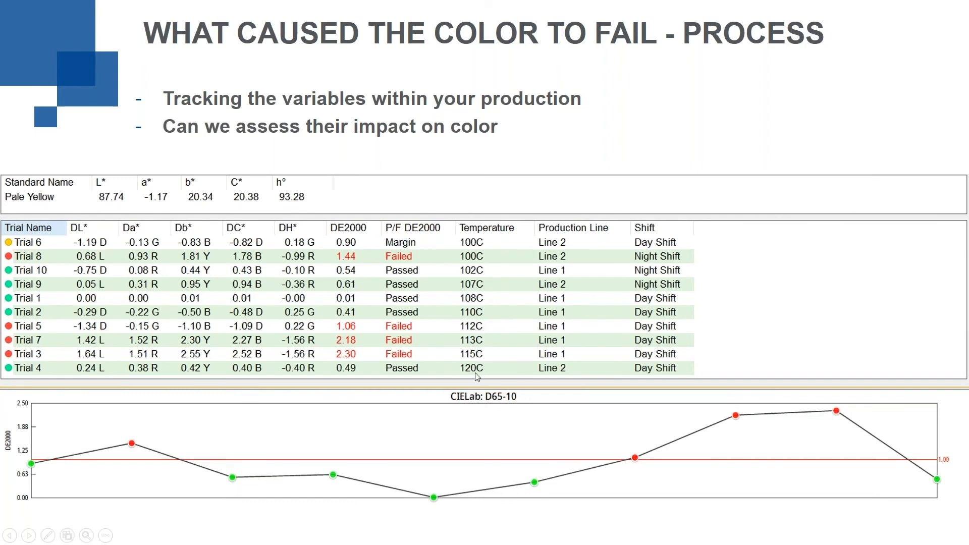
mouse_move(351, 377)
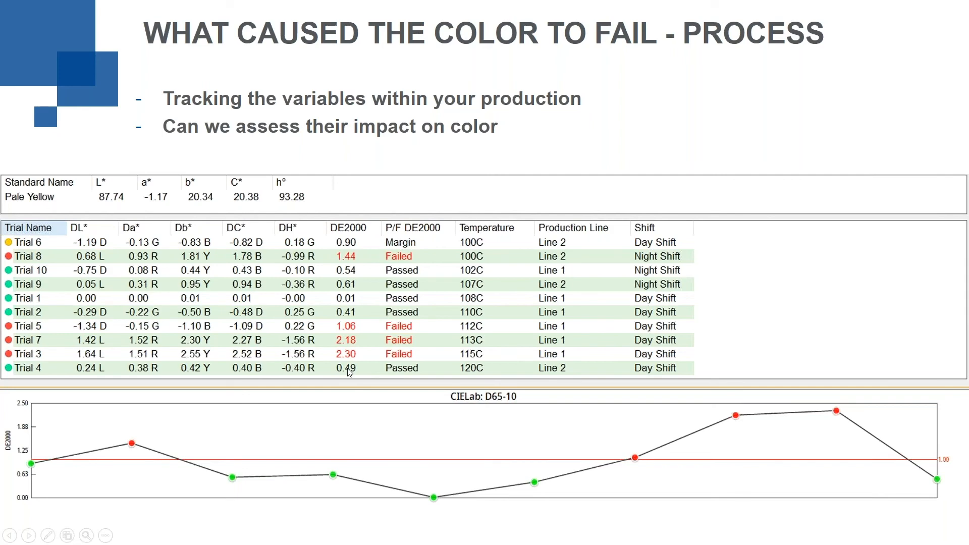
mouse_move(477, 373)
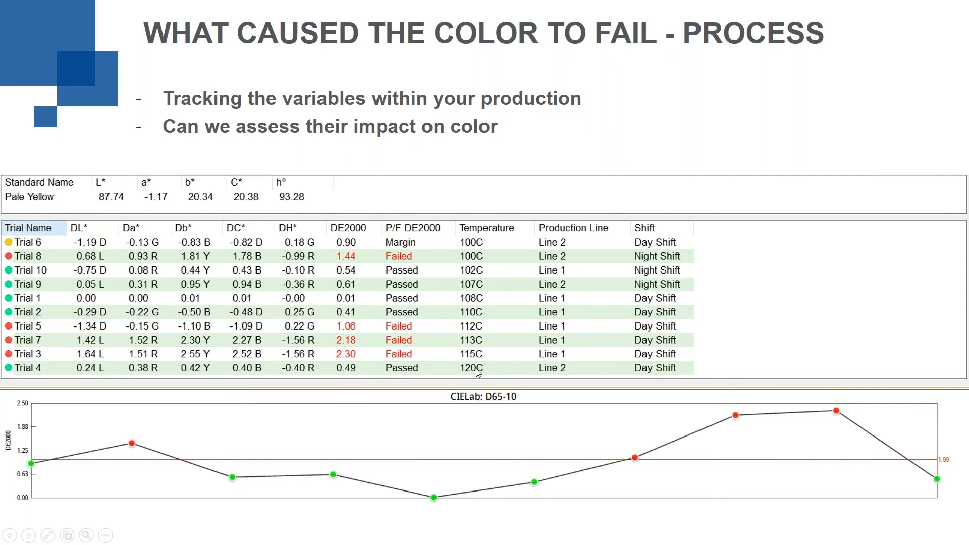
mouse_move(542, 338)
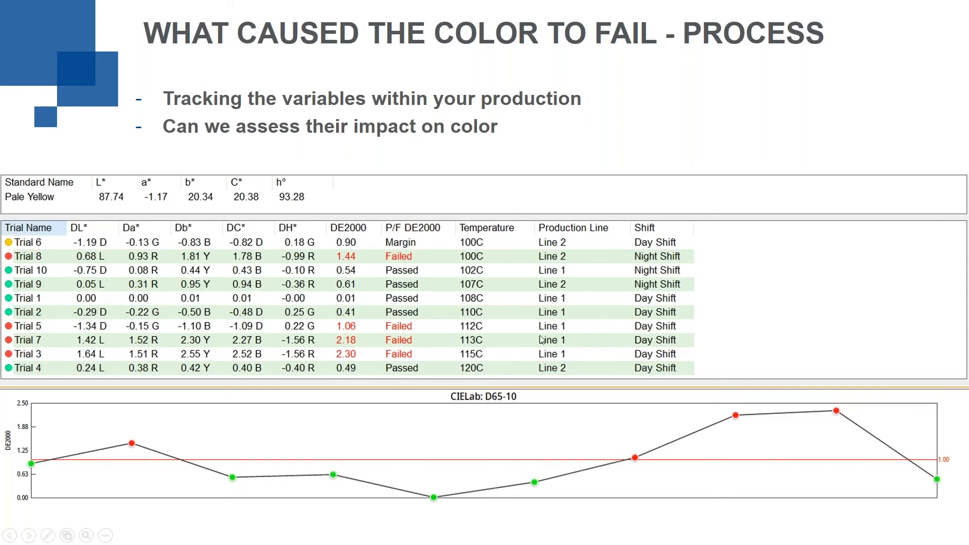
mouse_move(495, 352)
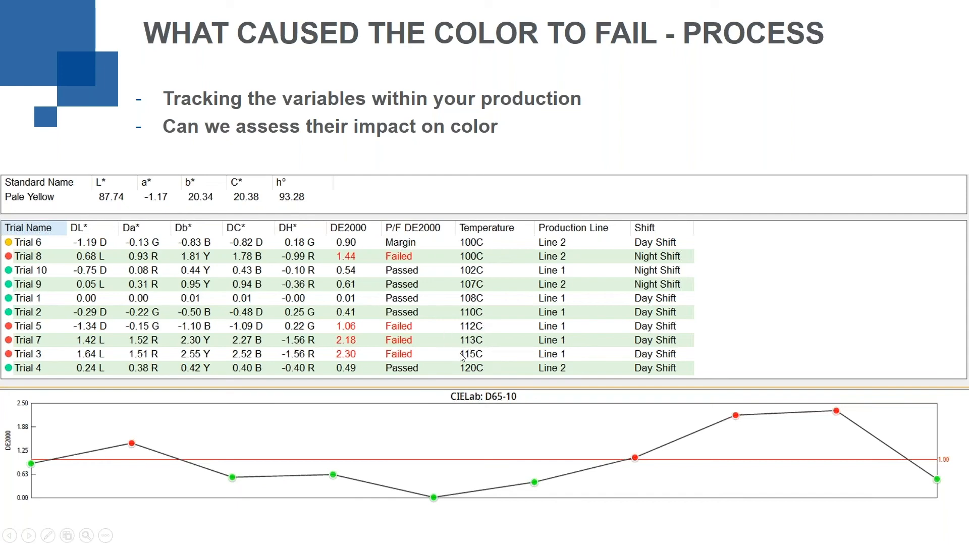
mouse_move(544, 325)
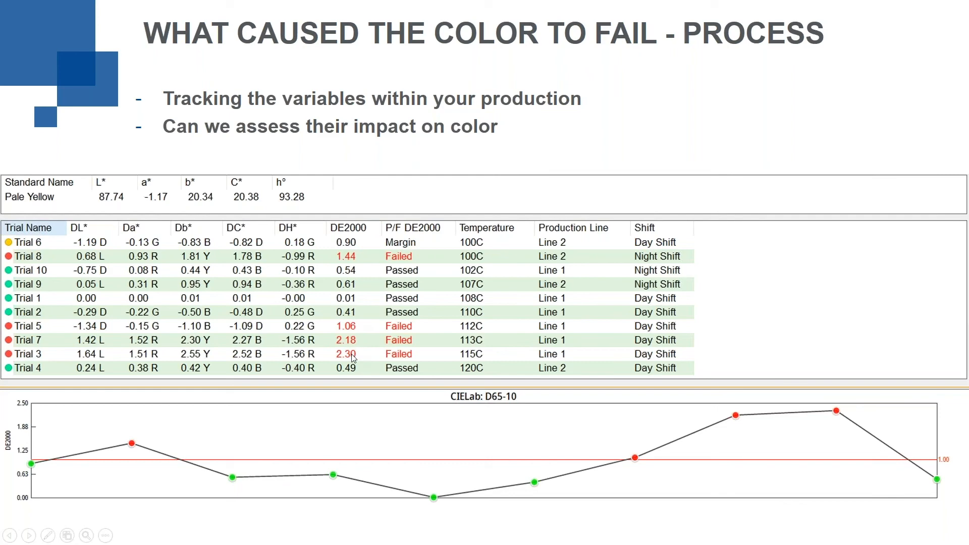
mouse_move(500, 336)
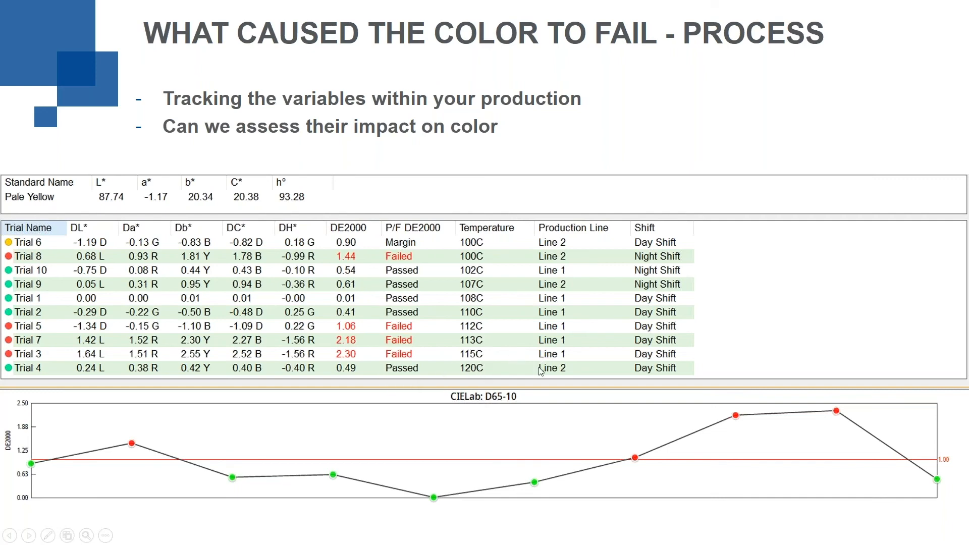
mouse_move(535, 371)
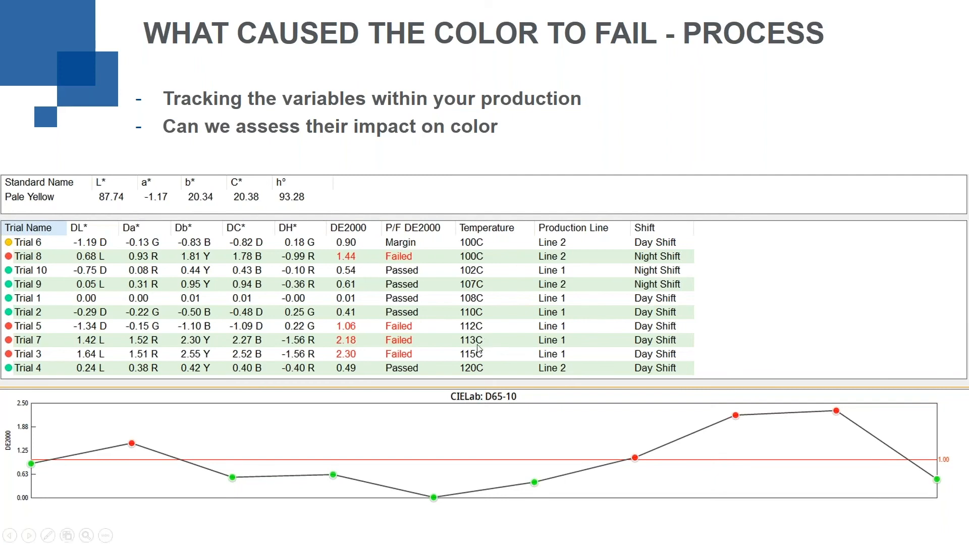
mouse_move(493, 344)
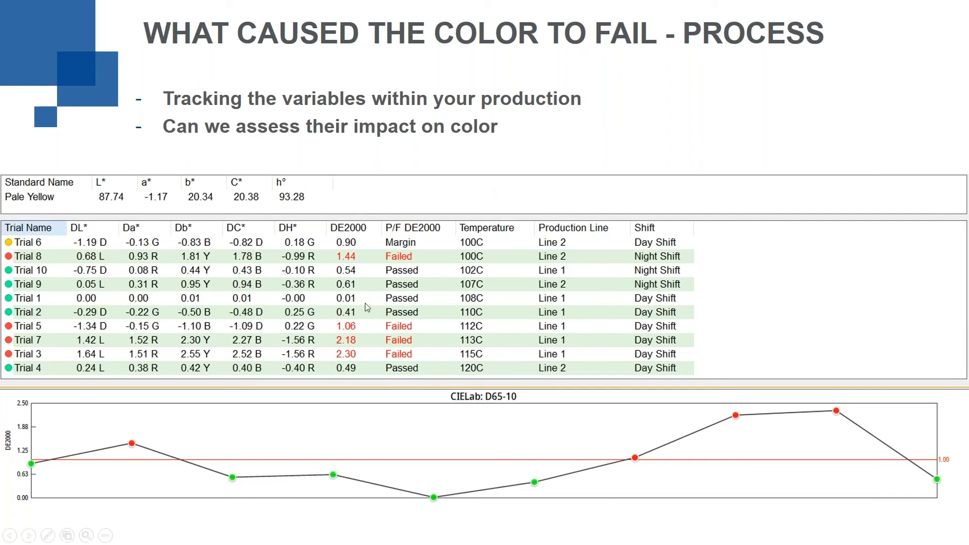
mouse_move(142, 357)
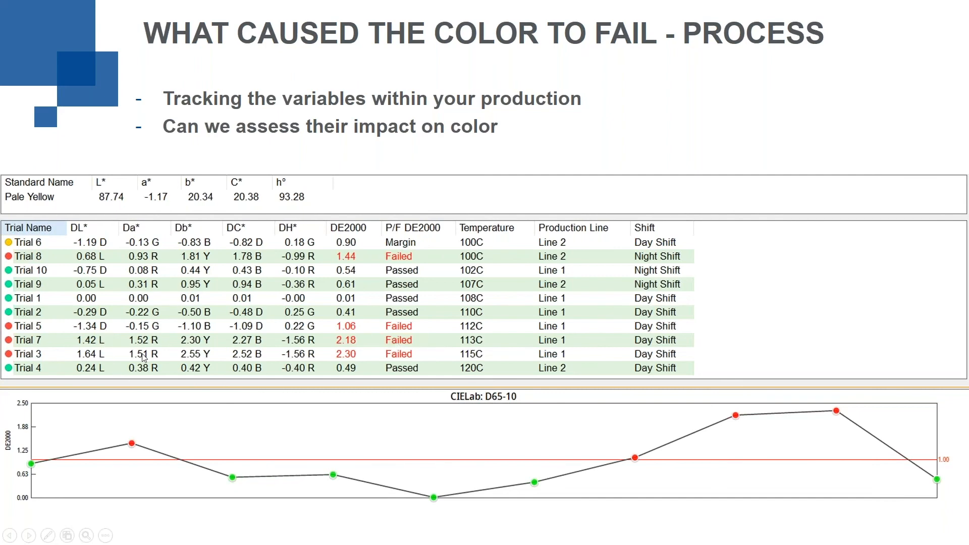
mouse_move(171, 385)
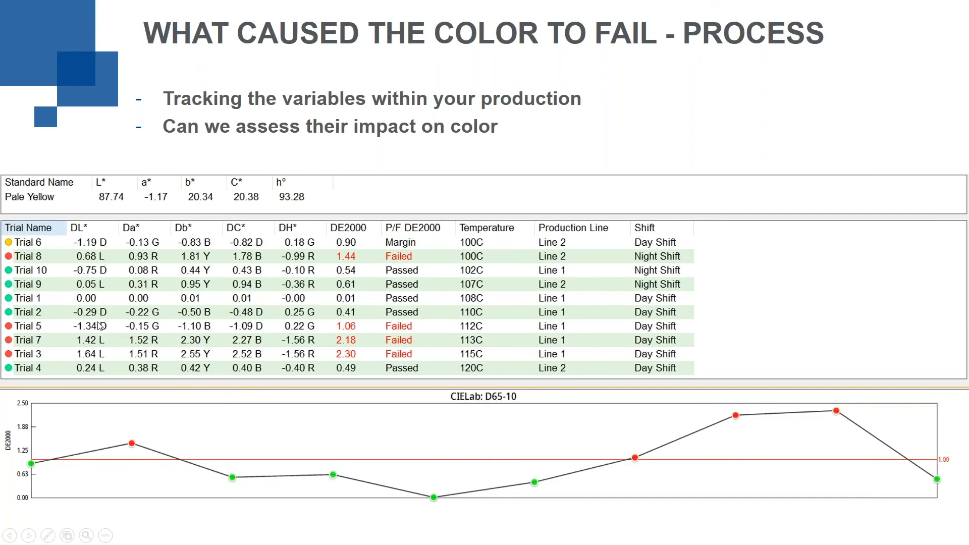
mouse_move(212, 360)
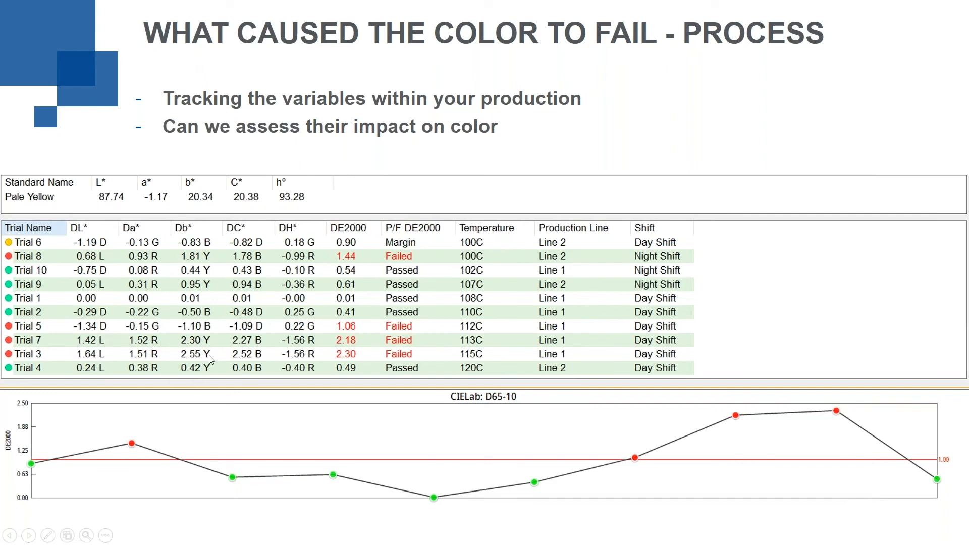
mouse_move(210, 335)
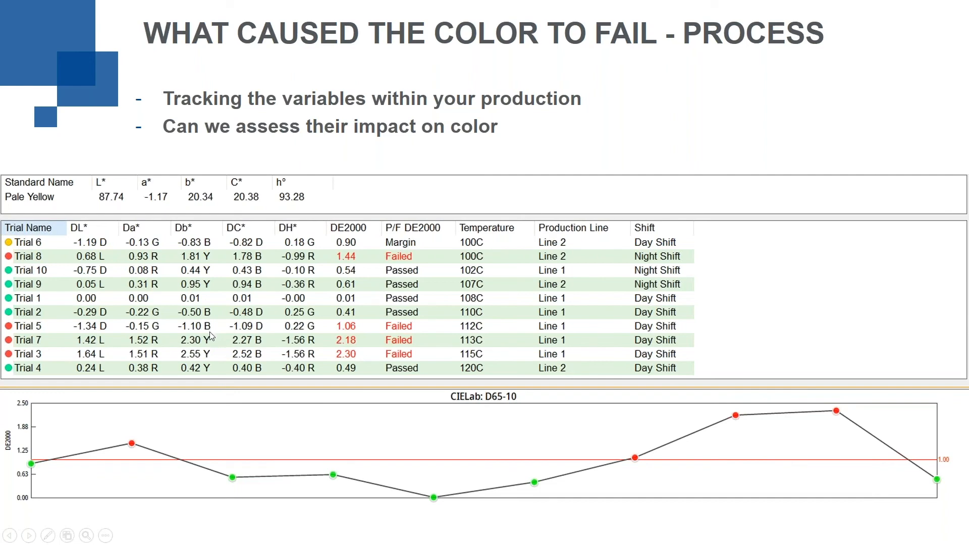
mouse_move(221, 331)
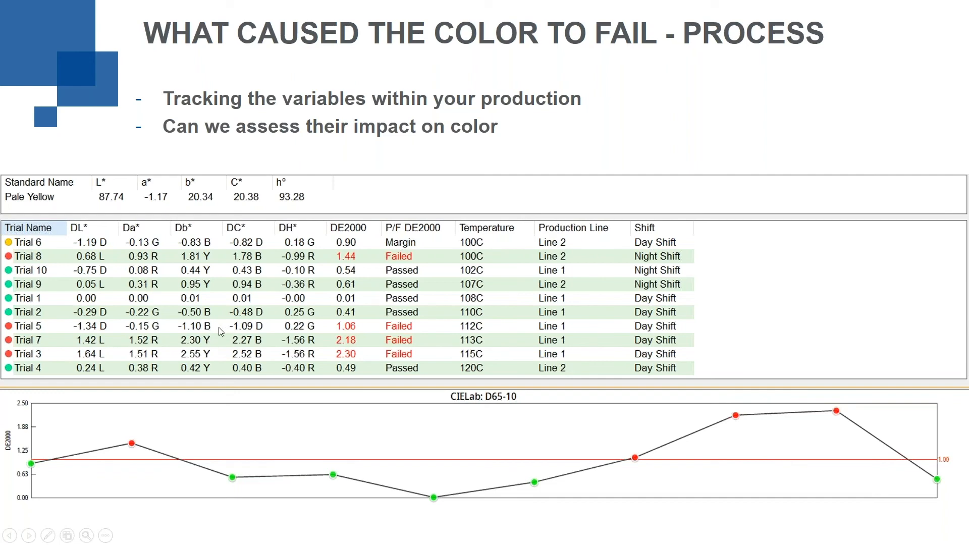